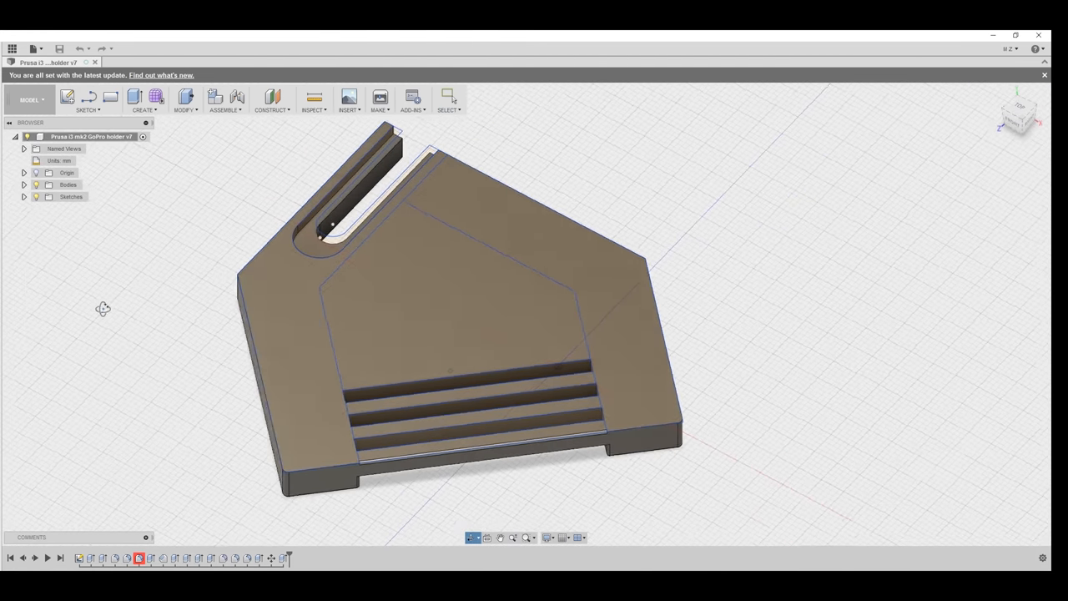
Orbit the sliding bracket design to view its side and top face.
left_click(245, 62)
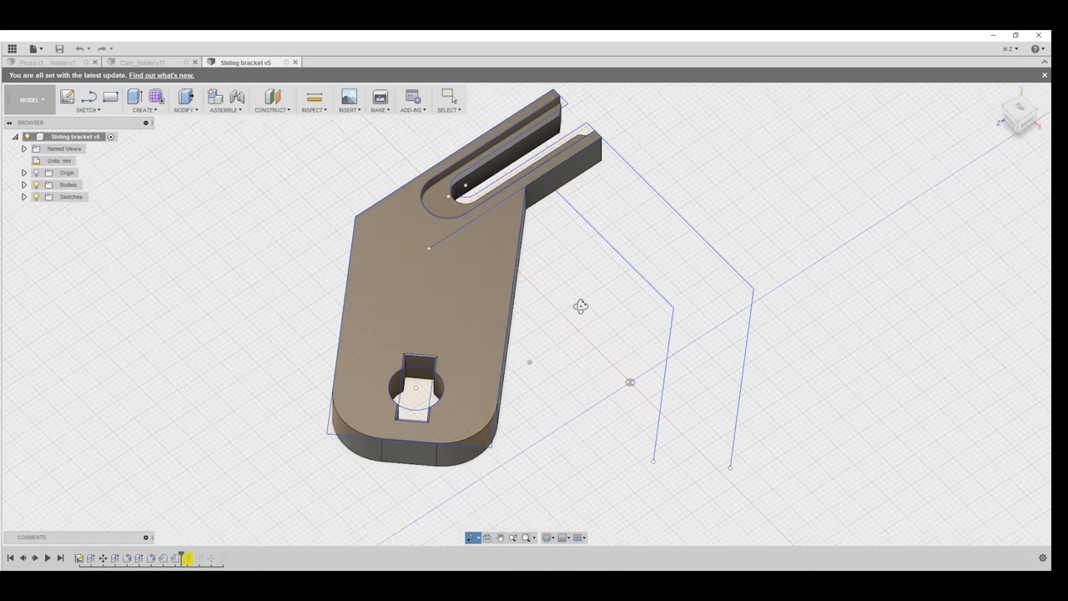
left_click_drag(580, 305, 648, 281)
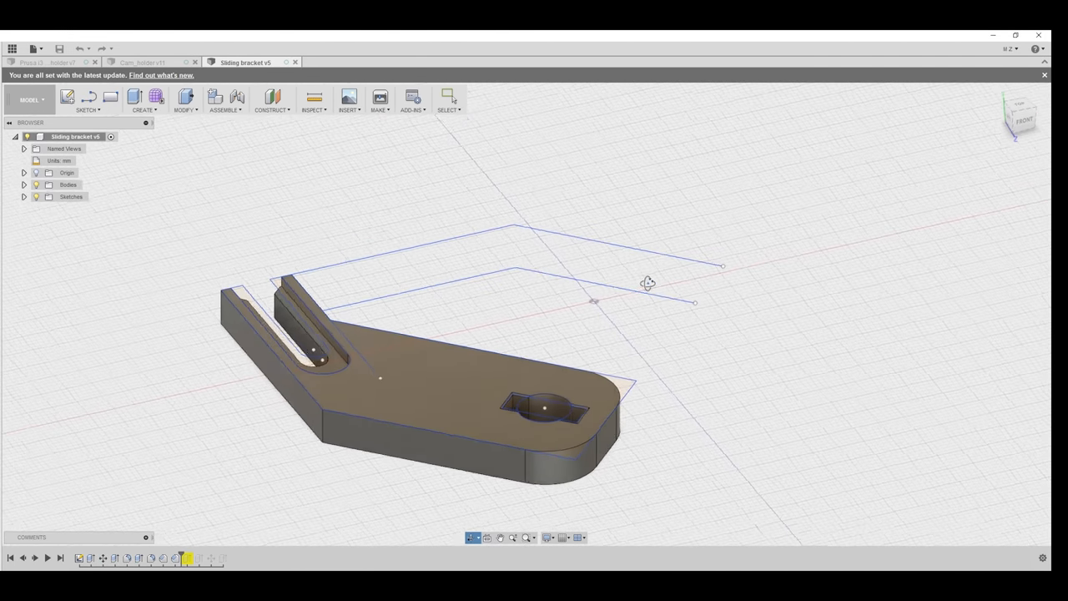
left_click_drag(647, 282, 820, 292)
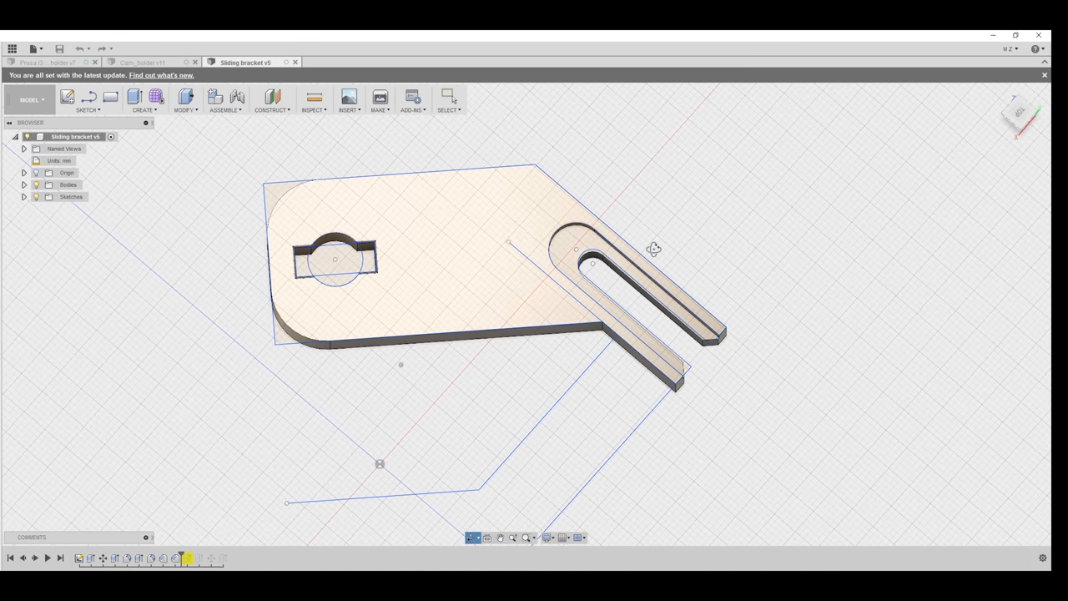
Orbit the cam holder to see its side walls, then show the screw and wing nut design.
left_click(142, 62)
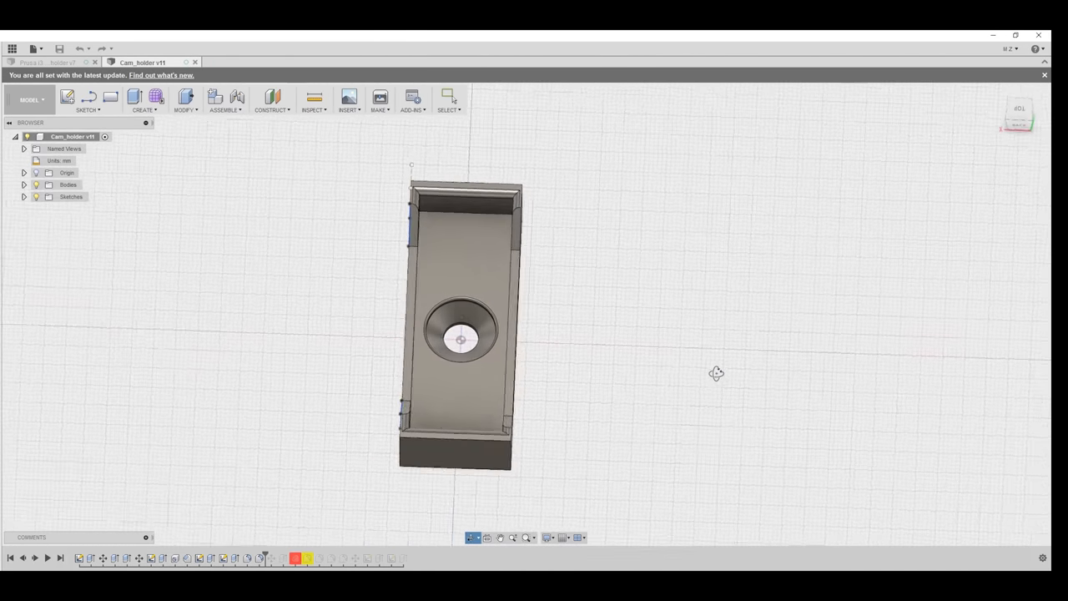
left_click_drag(715, 373, 592, 320)
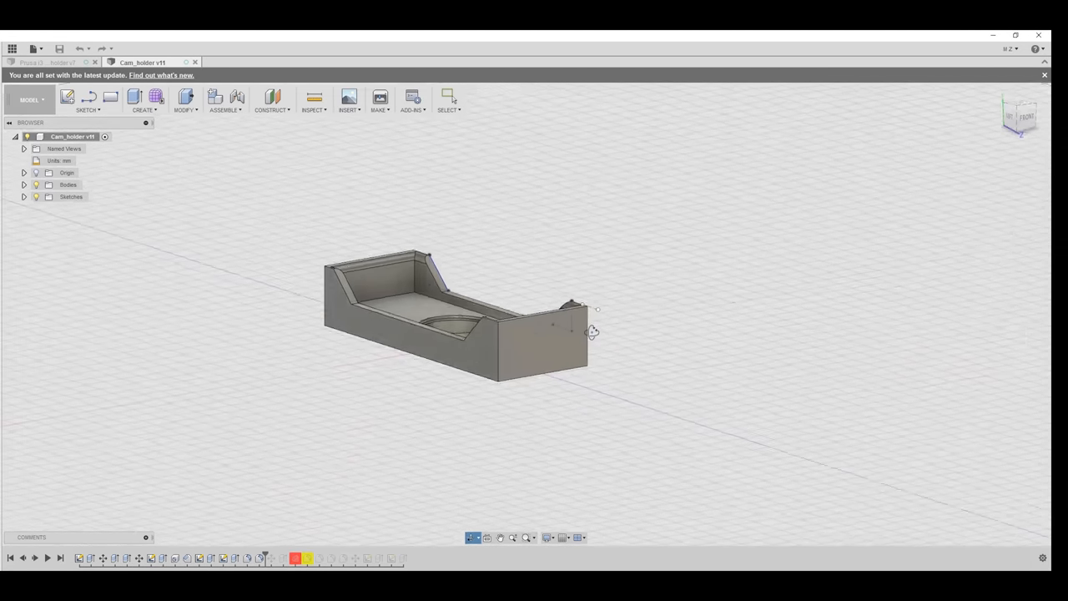
left_click(342, 62)
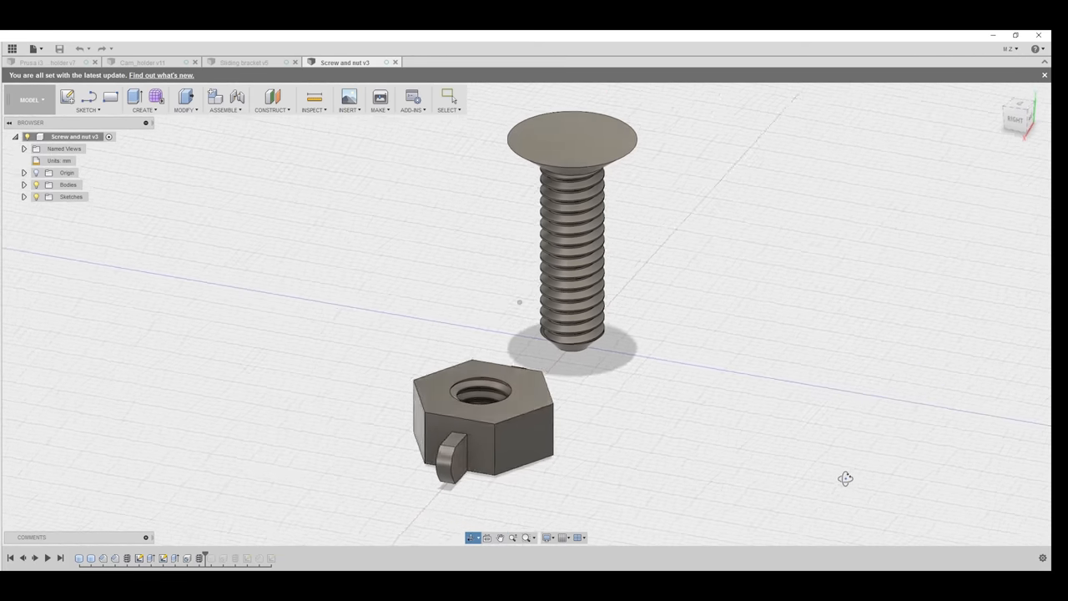